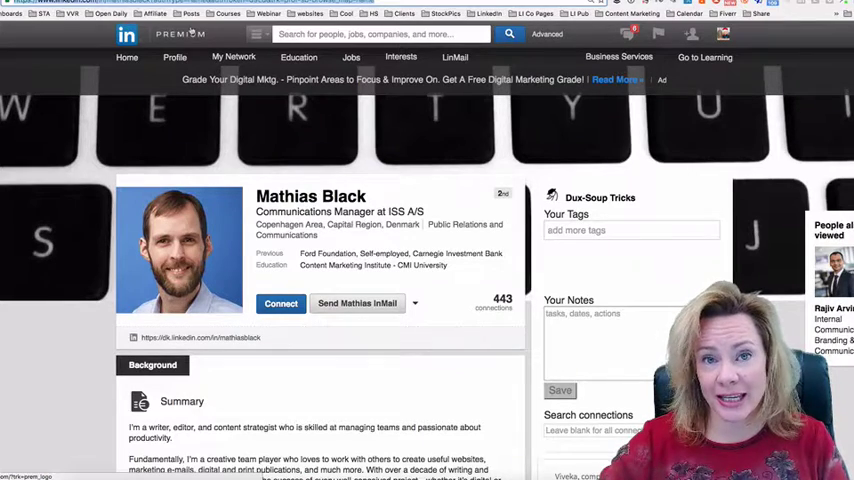
{"action": "left_click", "coordinate": [380, 34]}
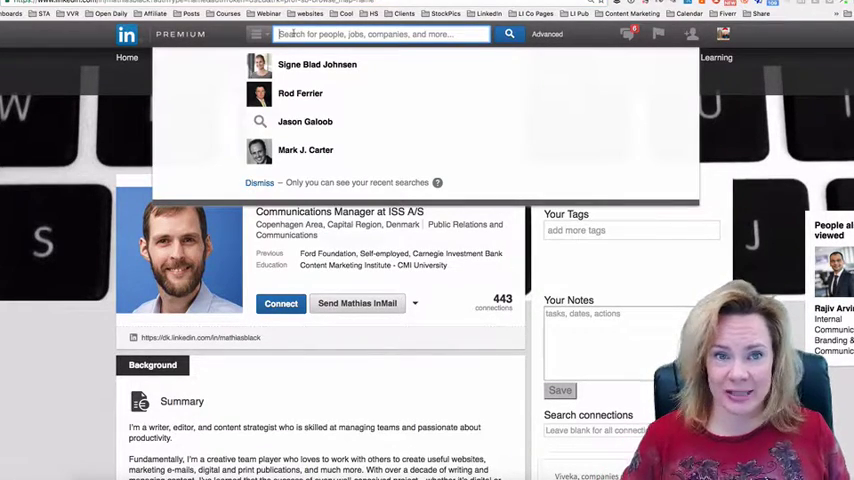
{"action": "type", "text": "Viveka"}
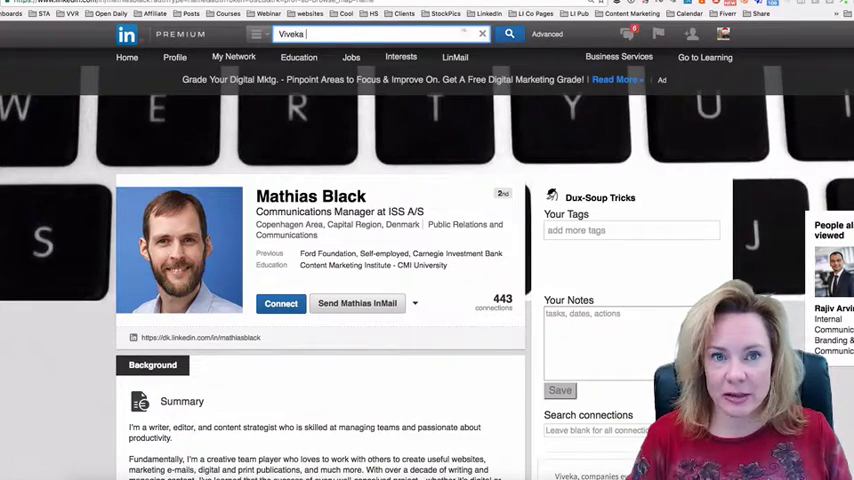
{"action": "type", "text": "von Rosen"}
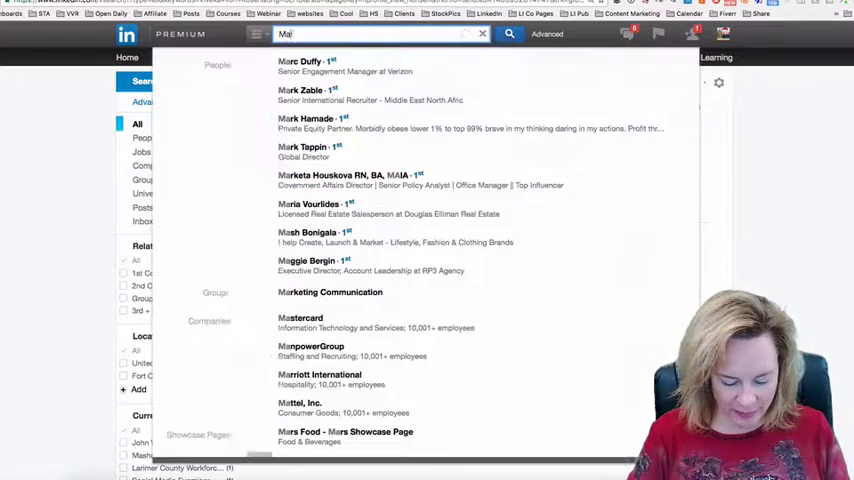
{"action": "type", "text": "tth"}
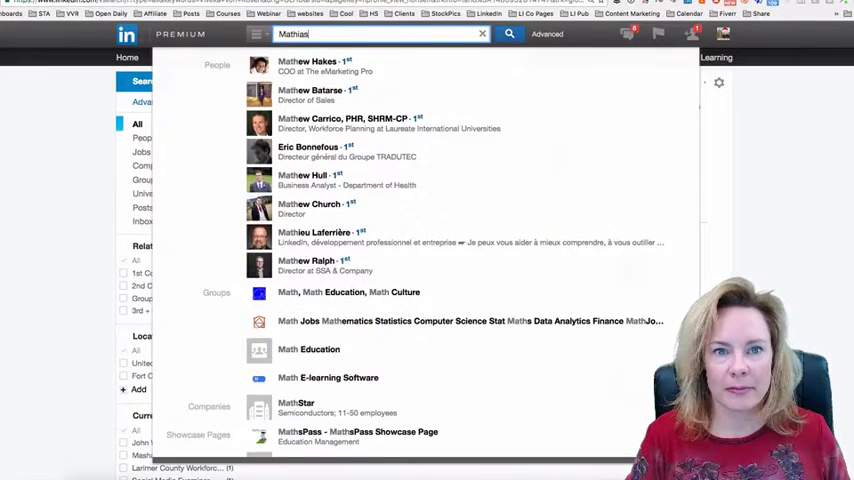
{"action": "type", "text": "Black"}
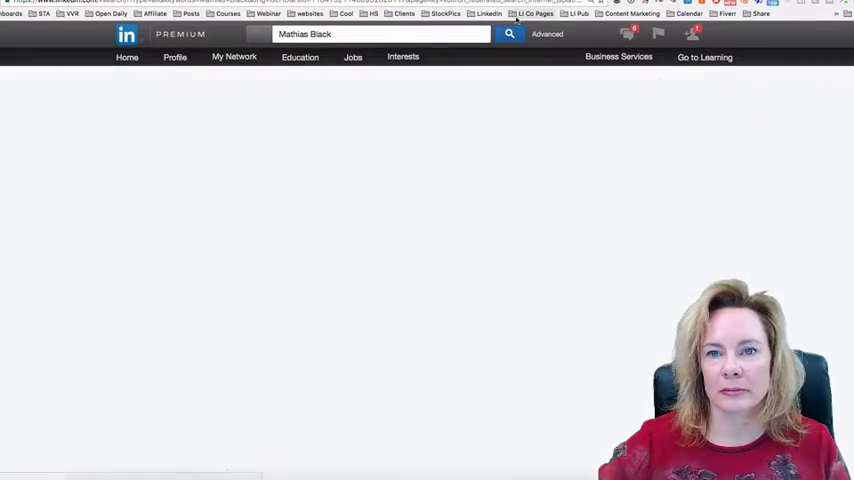
{"action": "left_click", "coordinate": [508, 32]}
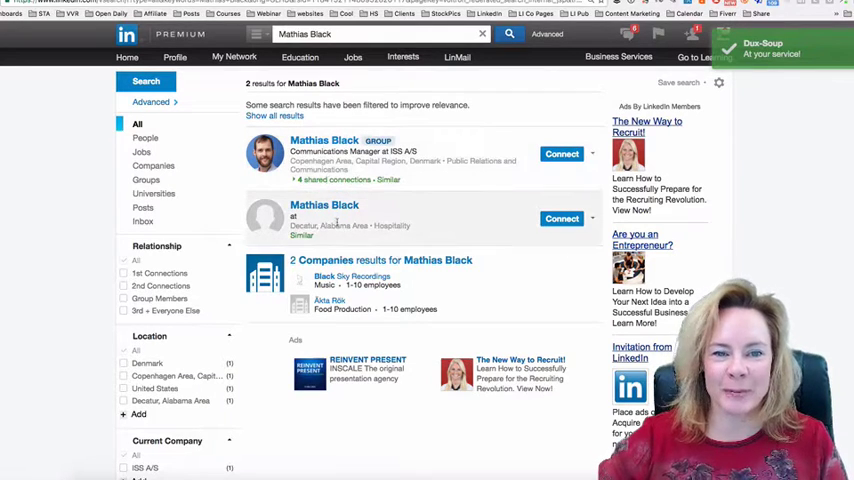
{"action": "mouse_move", "coordinate": [324, 204]}
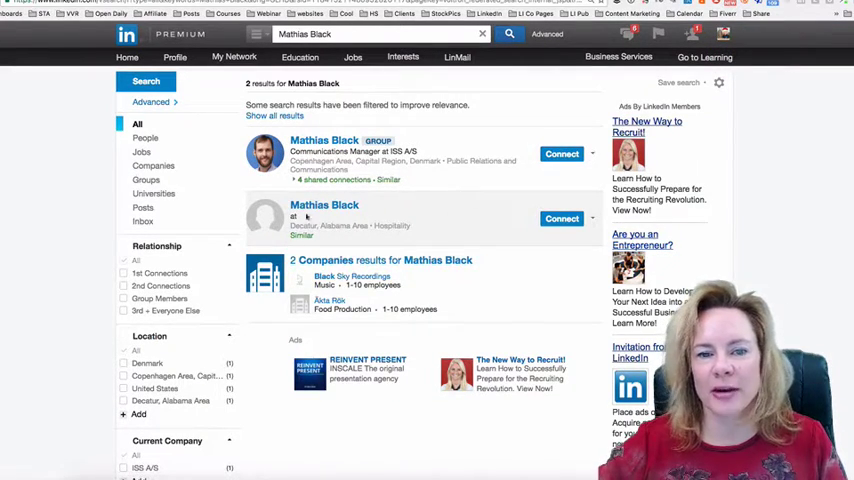
{"action": "mouse_move", "coordinate": [456, 200]}
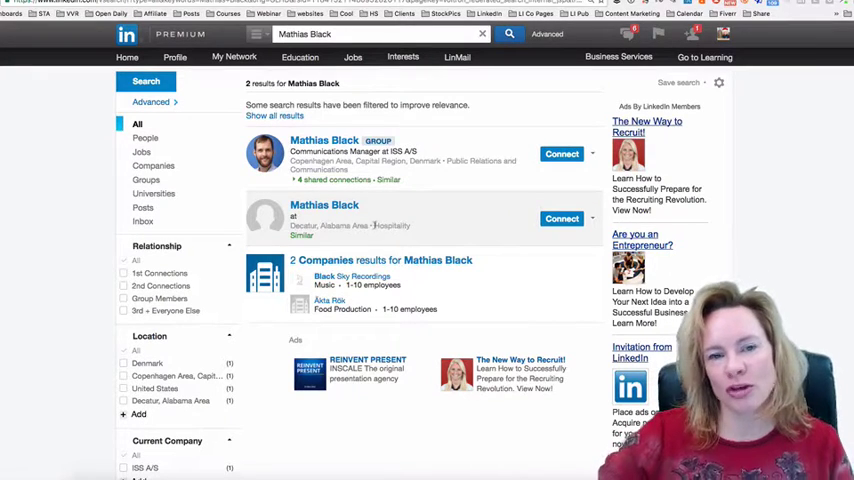
{"action": "mouse_move", "coordinate": [324, 204]}
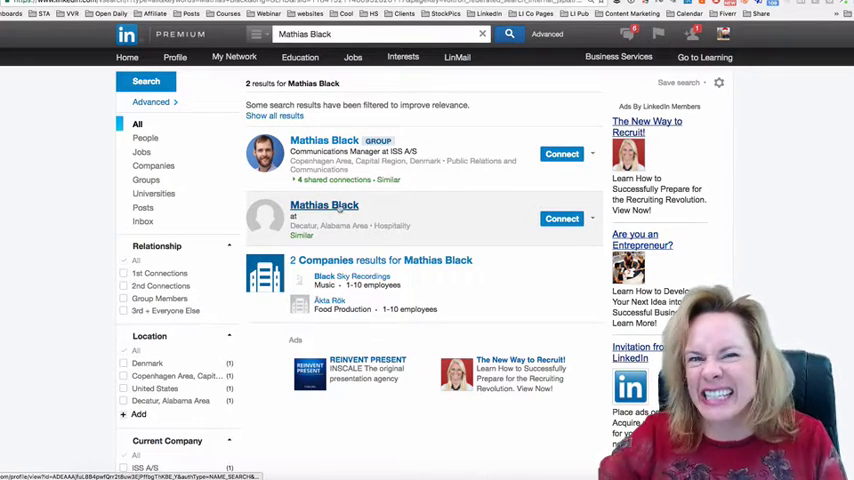
{"action": "left_click", "coordinate": [324, 204]}
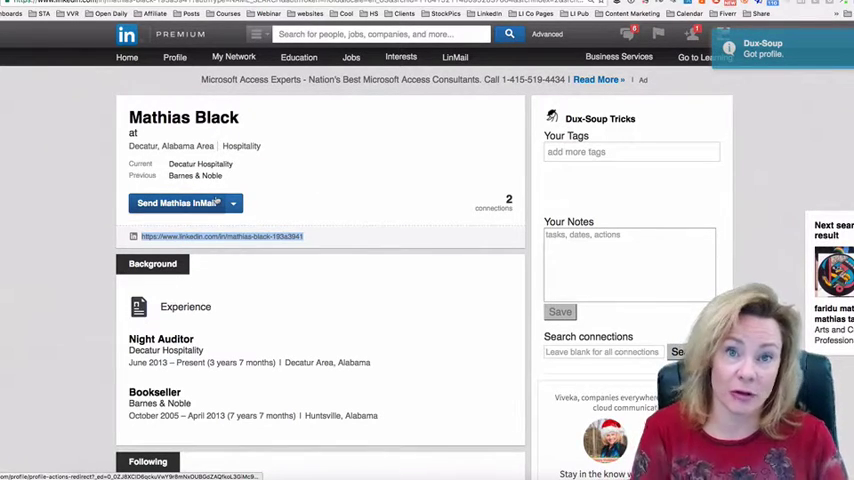
{"action": "mouse_move", "coordinate": [288, 212]}
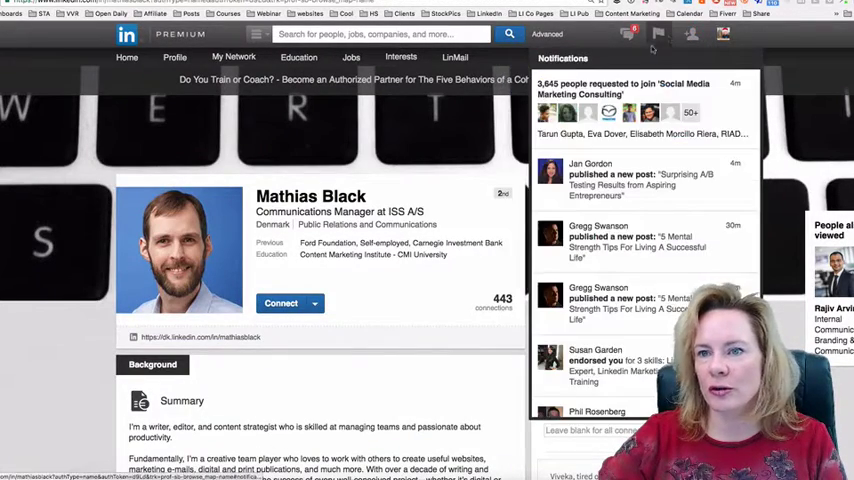
Step: Go to the LinkedIn Help center and reach its Contact us footer link
{"action": "left_click", "coordinate": [724, 34]}
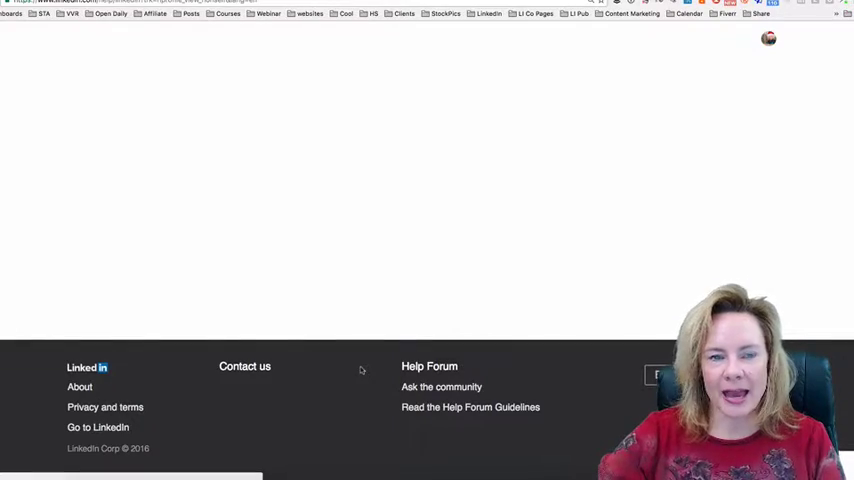
{"action": "scroll", "scroll_direction": "up", "scroll_amount": 3}
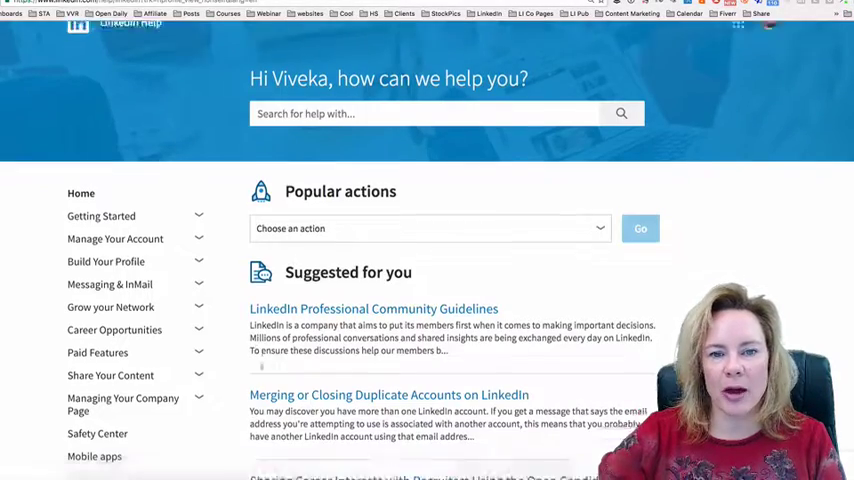
{"action": "scroll", "scroll_direction": "down", "scroll_amount": 3}
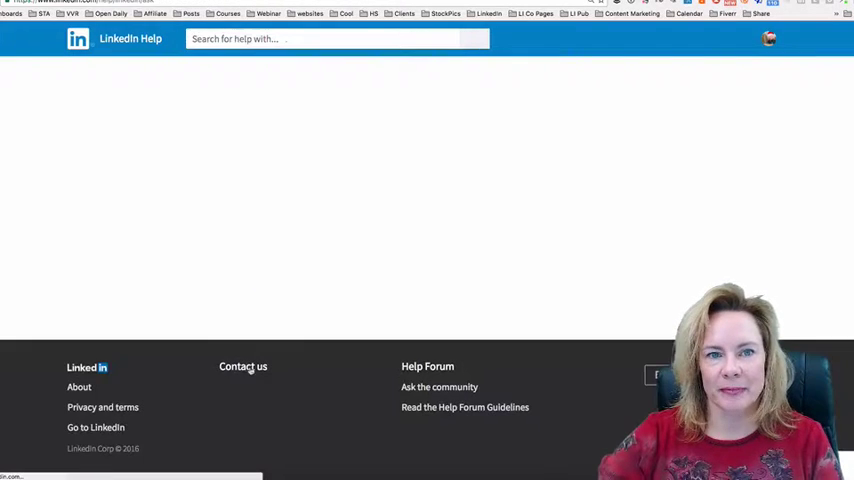
Step: Describe the issue as 'Duplicate accounts' on the Contact us form and continue to the detailed fields
{"action": "left_click", "coordinate": [242, 366]}
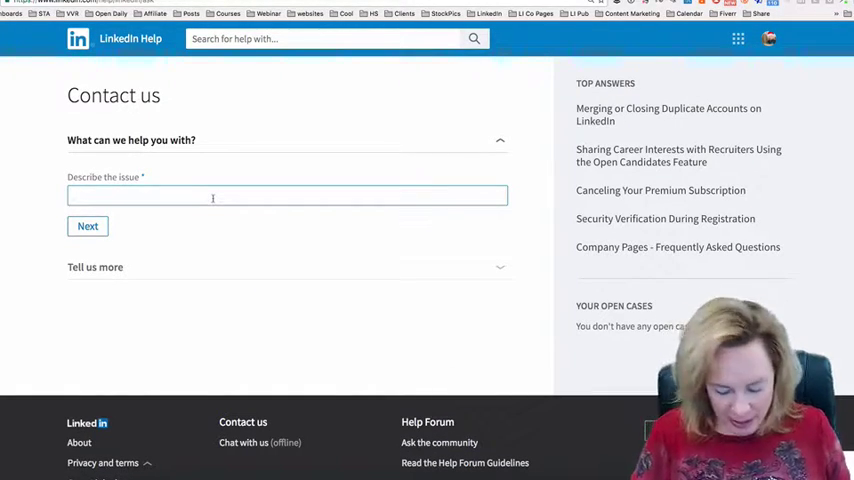
{"action": "type", "text": "Duplicate accounts"}
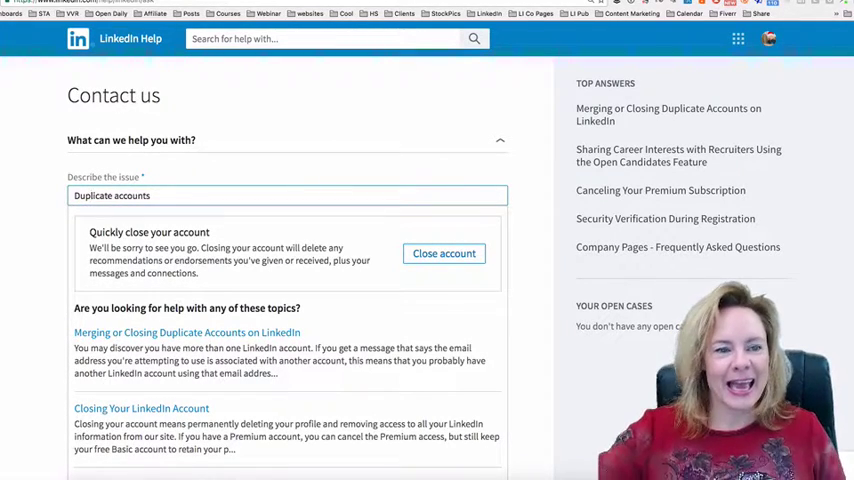
{"action": "scroll", "scroll_direction": "down", "scroll_amount": 3}
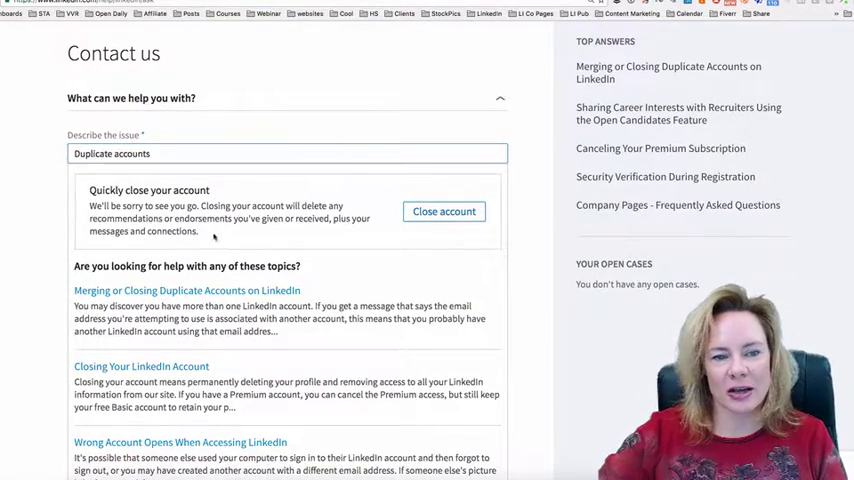
{"action": "scroll", "scroll_direction": "down", "scroll_amount": 3}
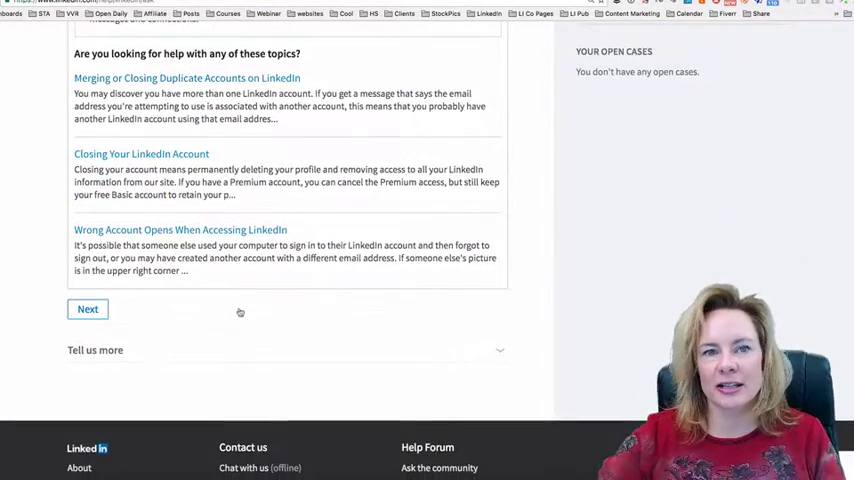
{"action": "scroll", "scroll_direction": "down", "scroll_amount": 3}
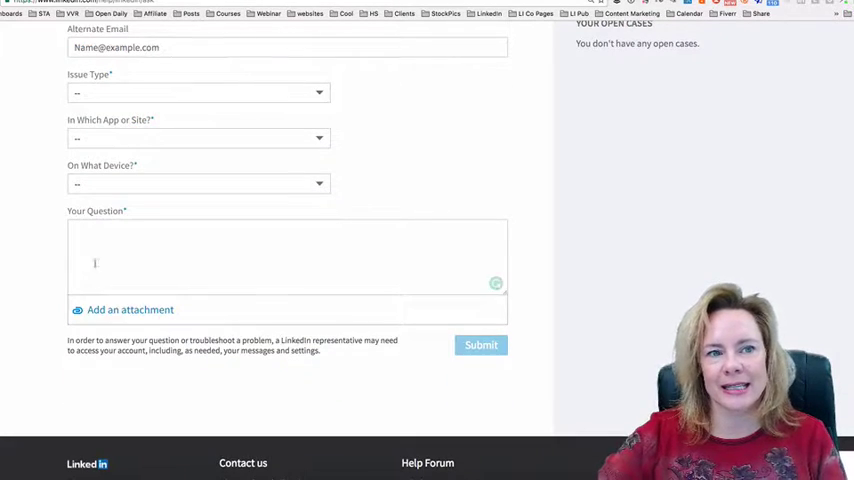
Step: Choose Account/Settings/Permissions, LinkedIn (Website) and Apple Laptop/Desktop in the form's dropdowns
{"action": "scroll", "scroll_direction": "up", "scroll_amount": 3}
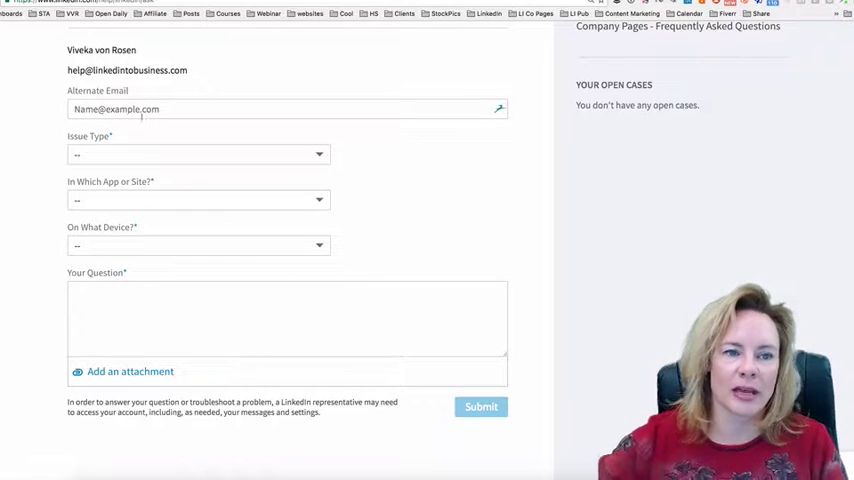
{"action": "mouse_move", "coordinate": [184, 124]}
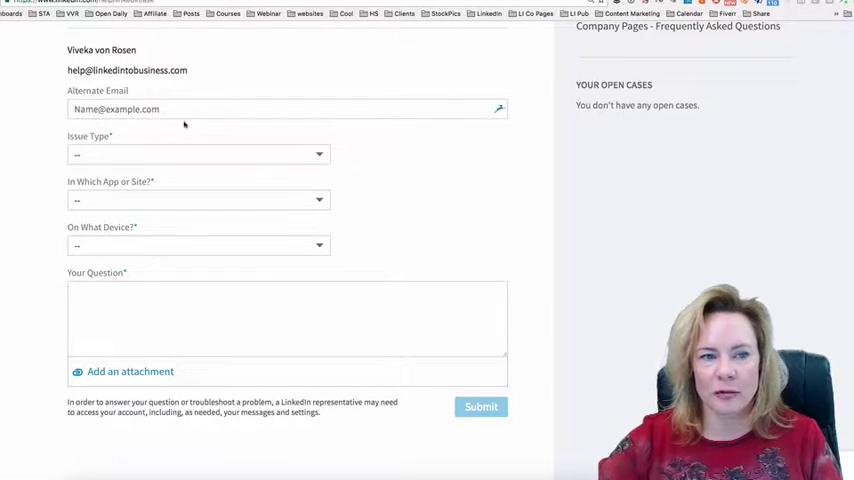
{"action": "left_click", "coordinate": [196, 154]}
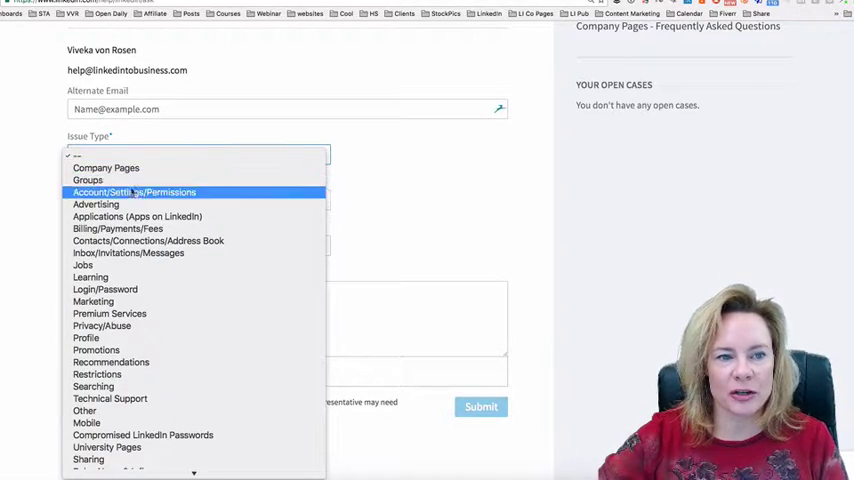
{"action": "left_click", "coordinate": [134, 192]}
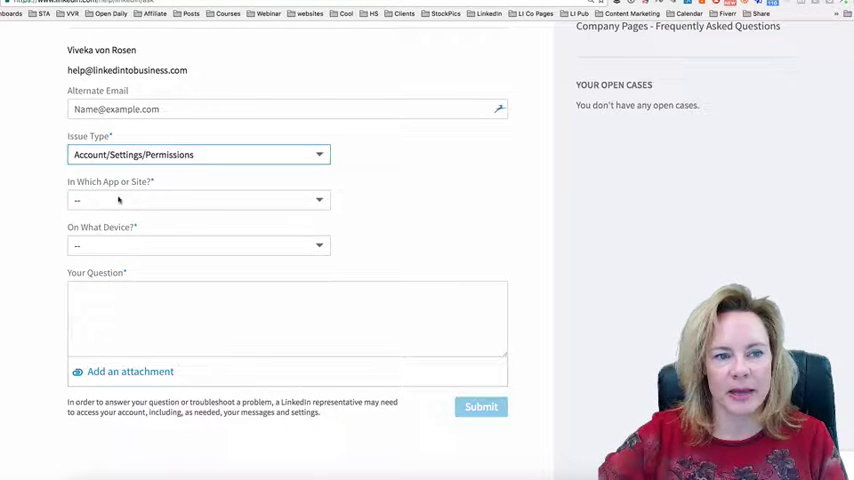
{"action": "left_click", "coordinate": [198, 200]}
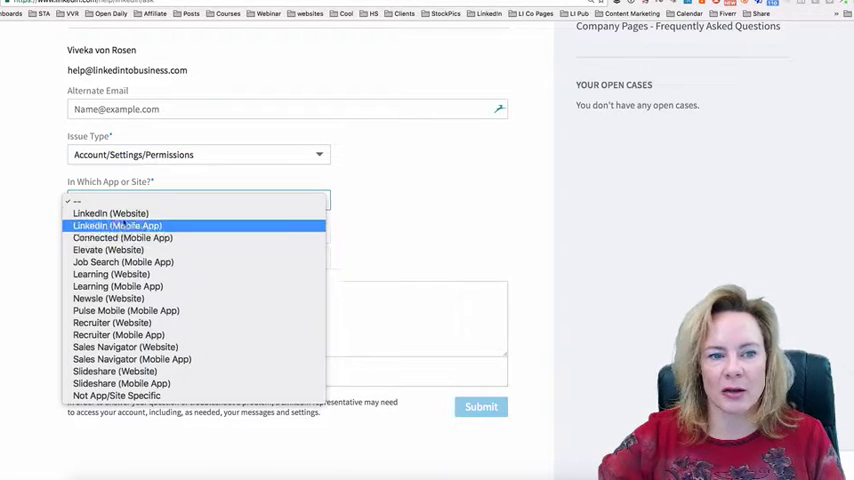
{"action": "left_click", "coordinate": [110, 212]}
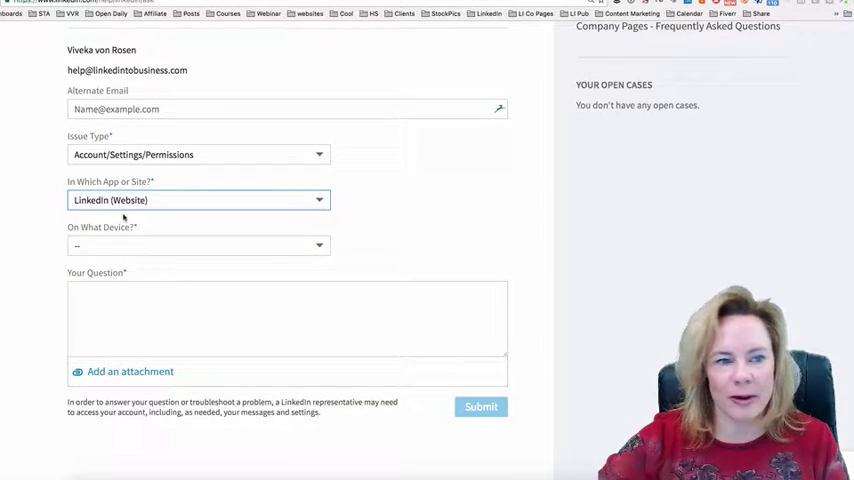
{"action": "left_click", "coordinate": [198, 244]}
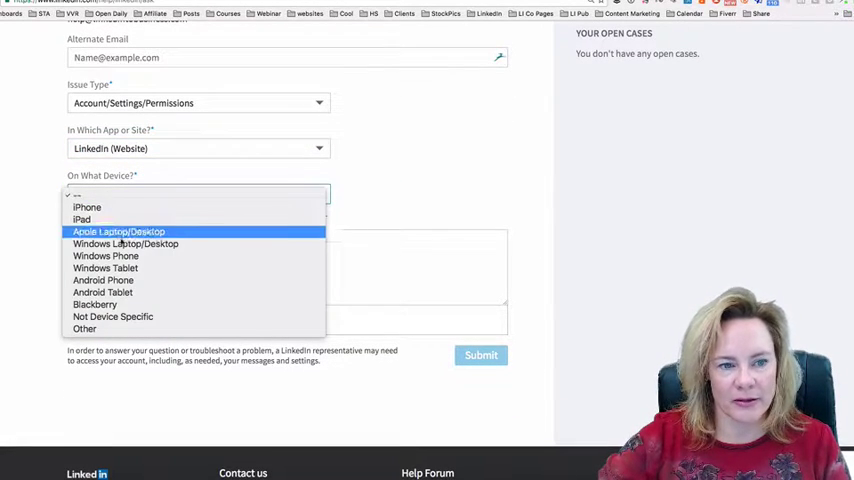
{"action": "left_click", "coordinate": [118, 232]}
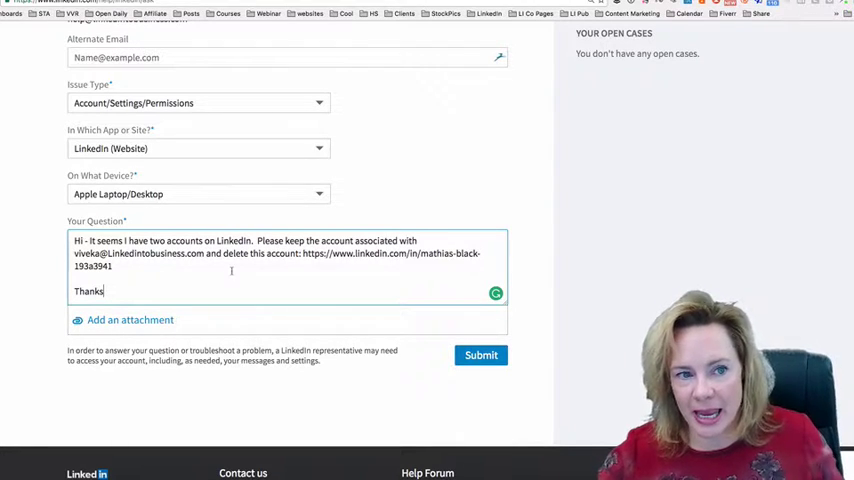
Step: Return to the main Mathias Black profile showing the account and settings options
{"action": "scroll", "scroll_direction": "up", "scroll_amount": 3}
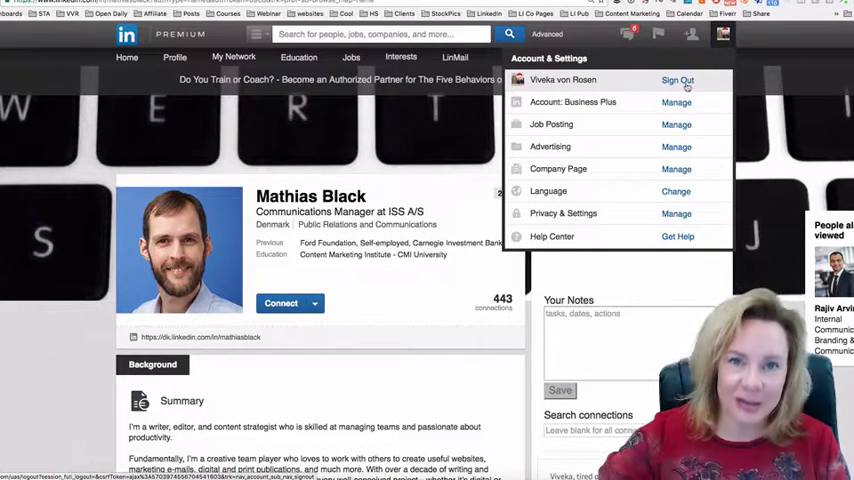
{"action": "mouse_move", "coordinate": [676, 214]}
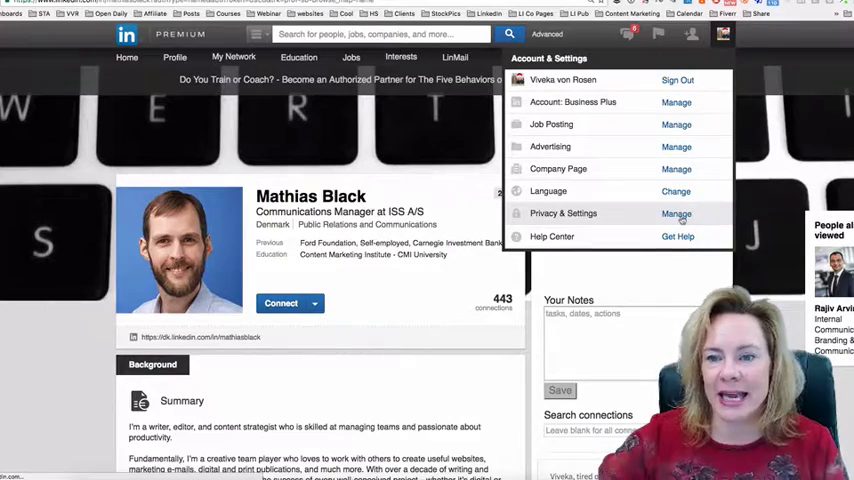
Step: From Privacy & Settings, request closing the account and reach the can't-close-yet notice
{"action": "left_click", "coordinate": [676, 212]}
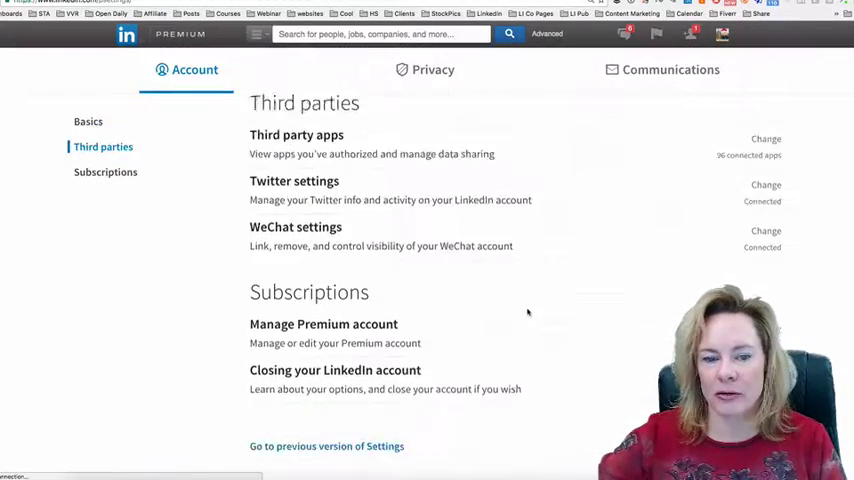
{"action": "scroll", "scroll_direction": "down", "scroll_amount": 3}
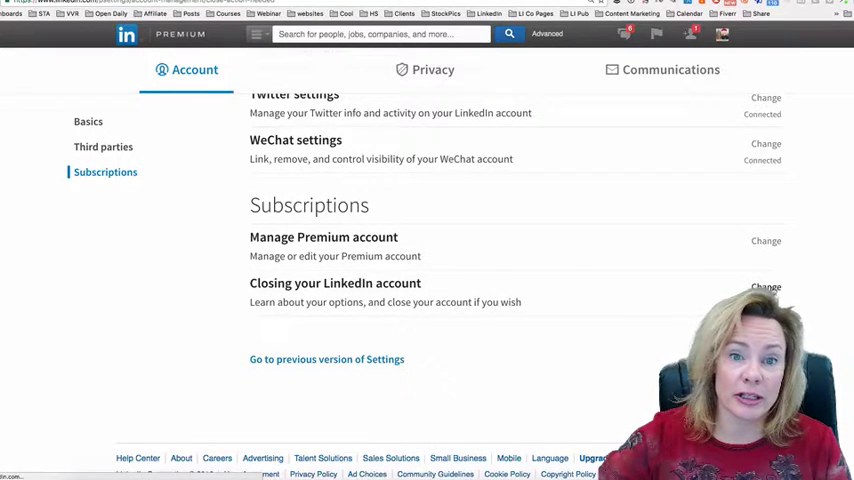
{"action": "left_click", "coordinate": [764, 288]}
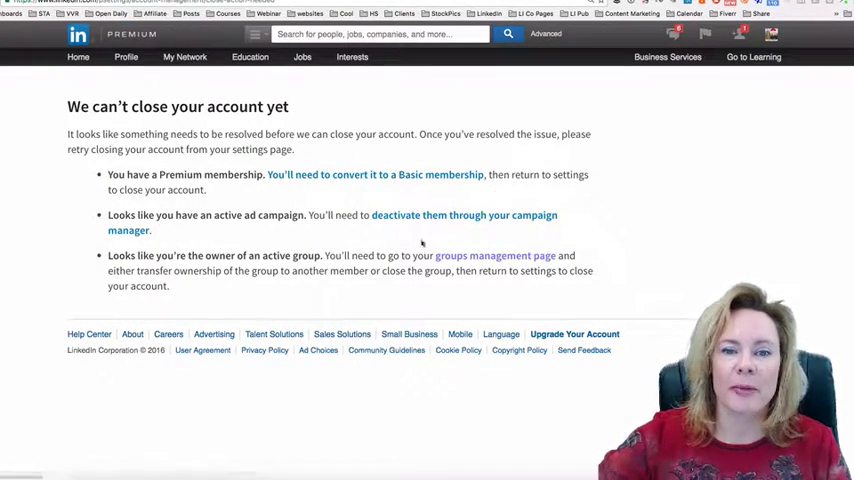
{"action": "mouse_move", "coordinate": [632, 192]}
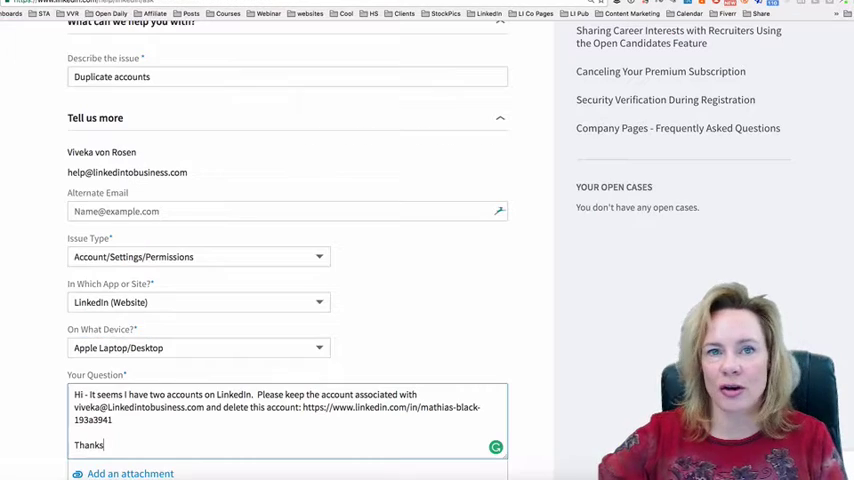
Step: Scroll to the Help page footer showing the Help Forum and chat contact options
{"action": "scroll", "scroll_direction": "down", "scroll_amount": 3}
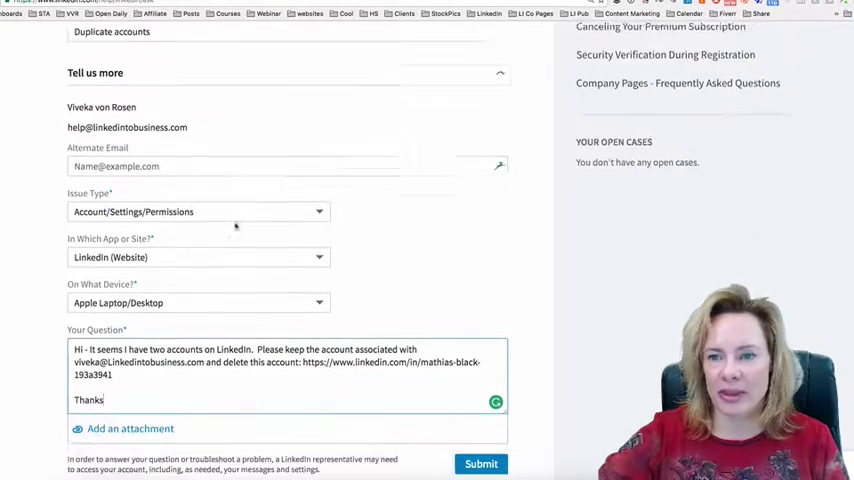
{"action": "scroll", "scroll_direction": "down", "scroll_amount": 3}
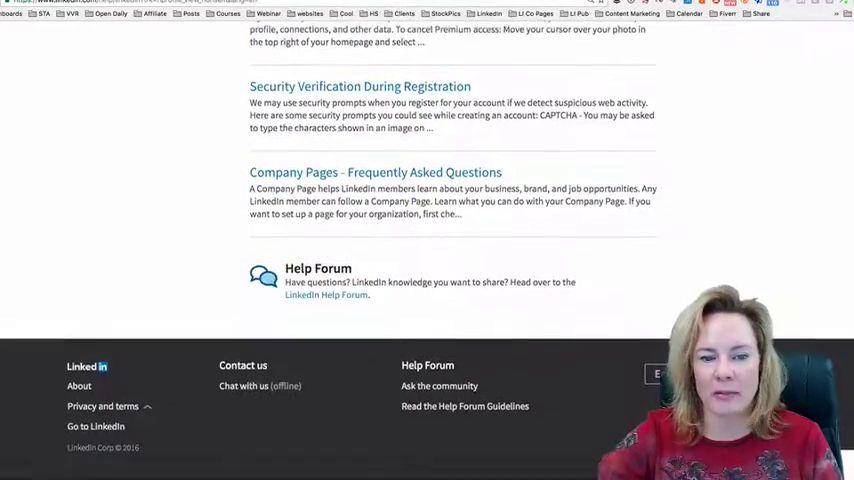
Step: Reopen an empty Contact us form and proceed without a description, triggering the required-field warning
{"action": "scroll", "scroll_direction": "up", "scroll_amount": 3}
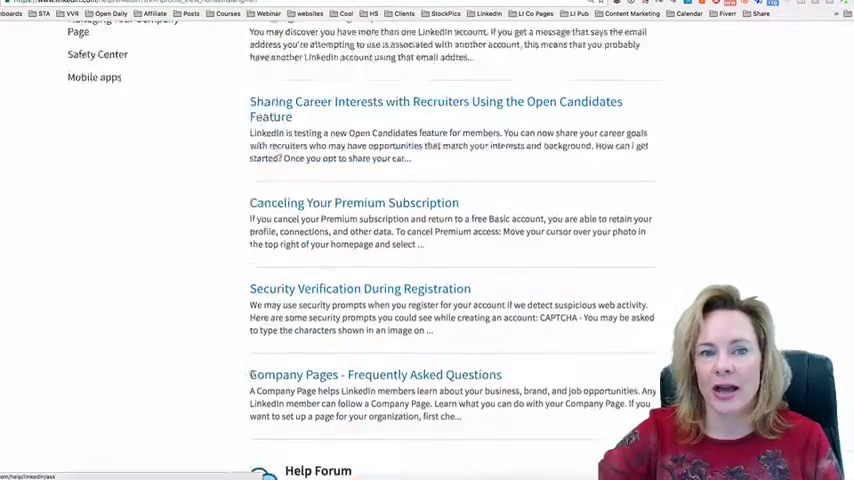
{"action": "scroll", "scroll_direction": "down", "scroll_amount": 3}
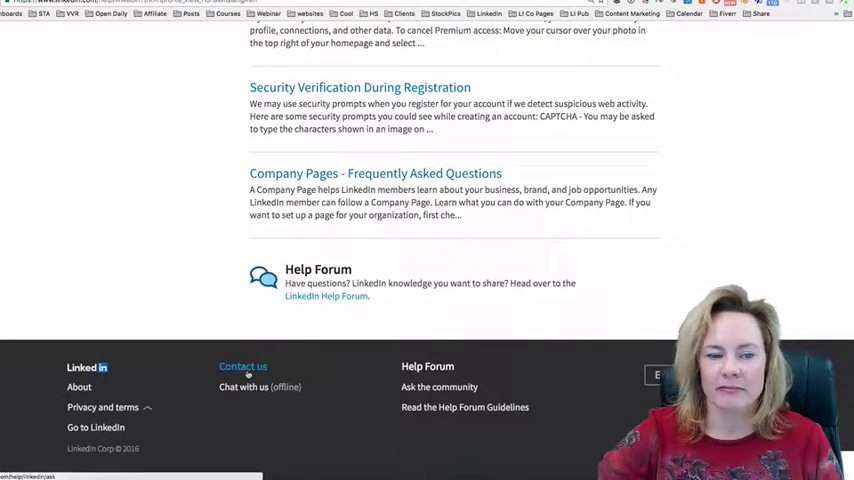
{"action": "left_click", "coordinate": [242, 366]}
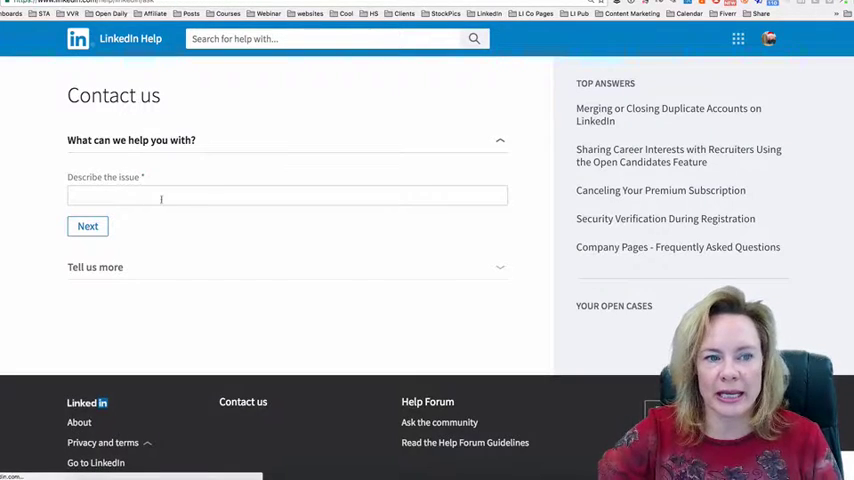
{"action": "left_click", "coordinate": [88, 226]}
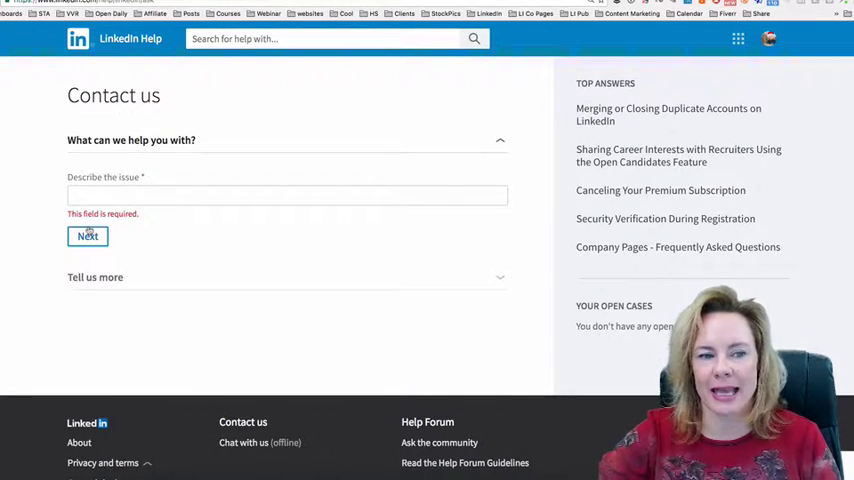